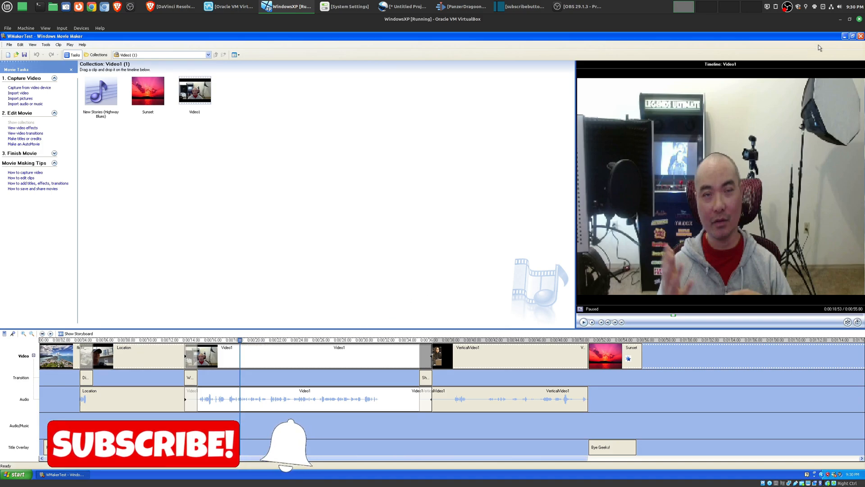
- Show the XP desktop, restore Movie Maker and jump playback to the VerticalVideo1 clip
left_click(844, 36)
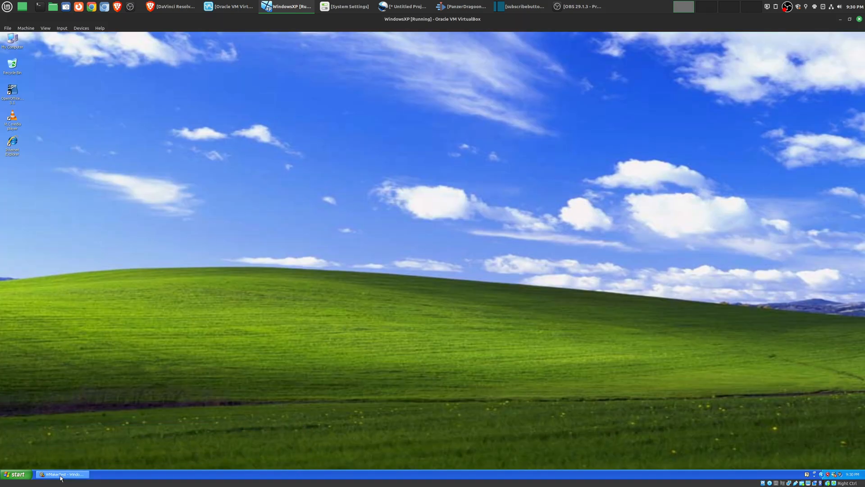
left_click(60, 474)
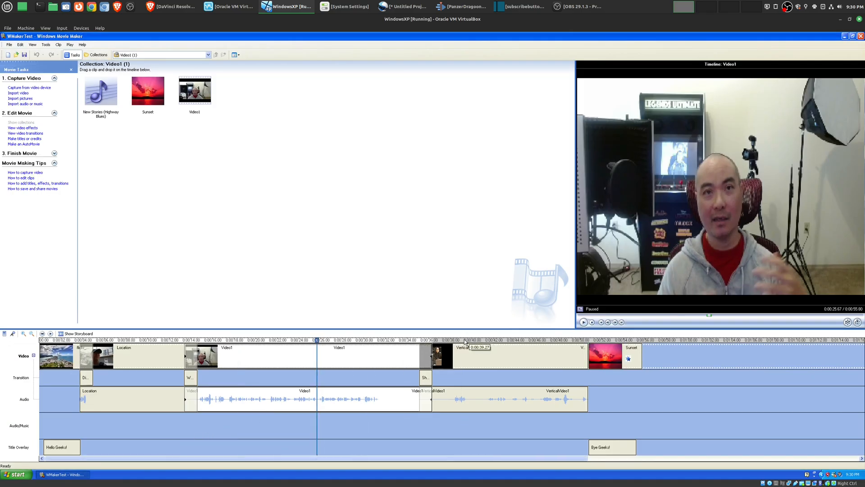
left_click(480, 340)
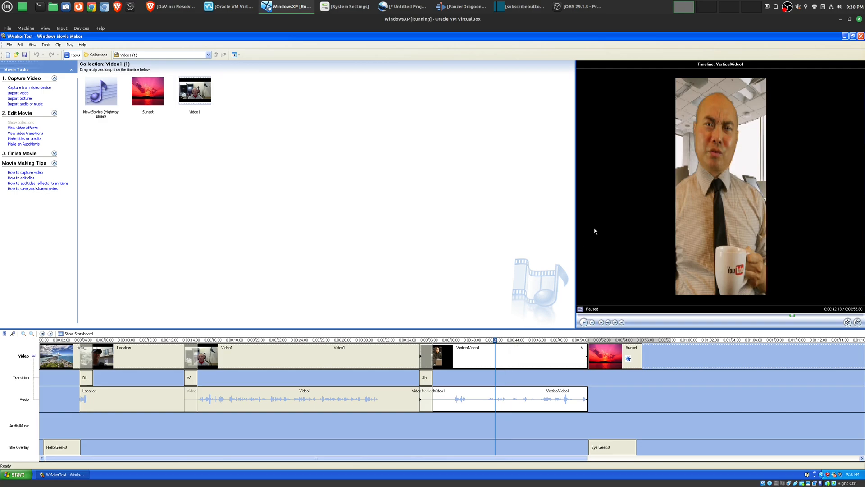
mouse_move(751, 97)
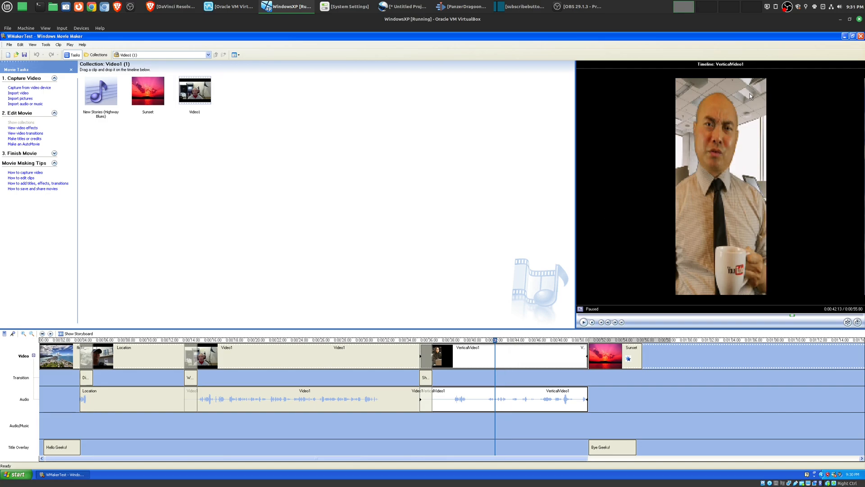
mouse_move(557, 249)
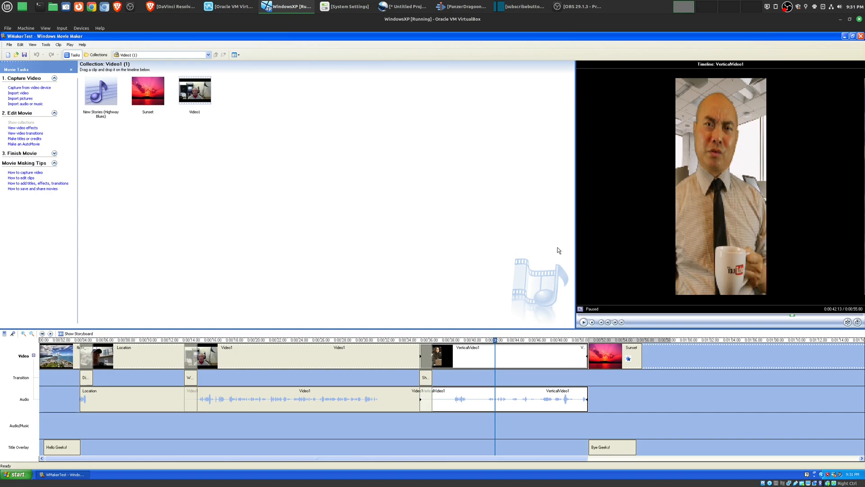
mouse_move(395, 315)
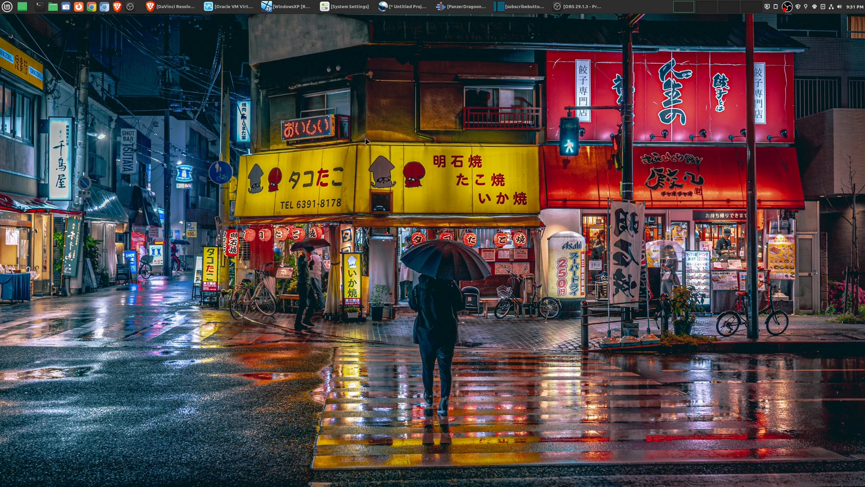
- Bring up the System Info page showing Linux Mint 21.2 Cinnamon on an i7-12700K
left_click(344, 6)
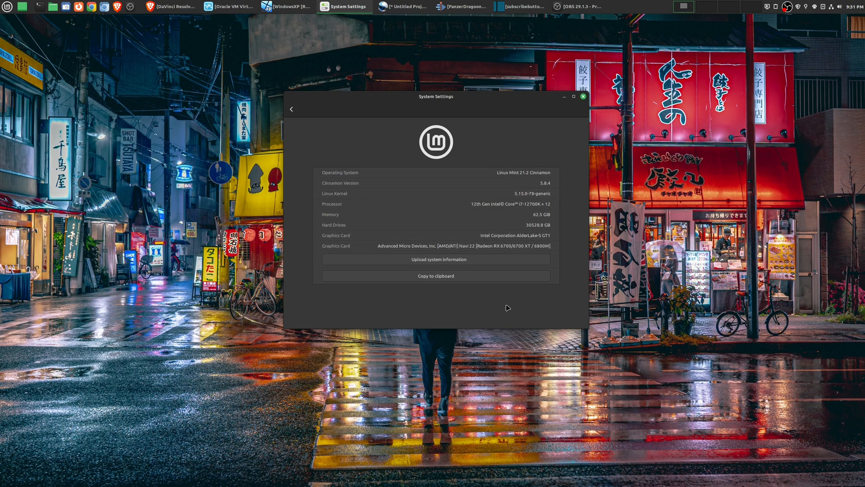
mouse_move(490, 141)
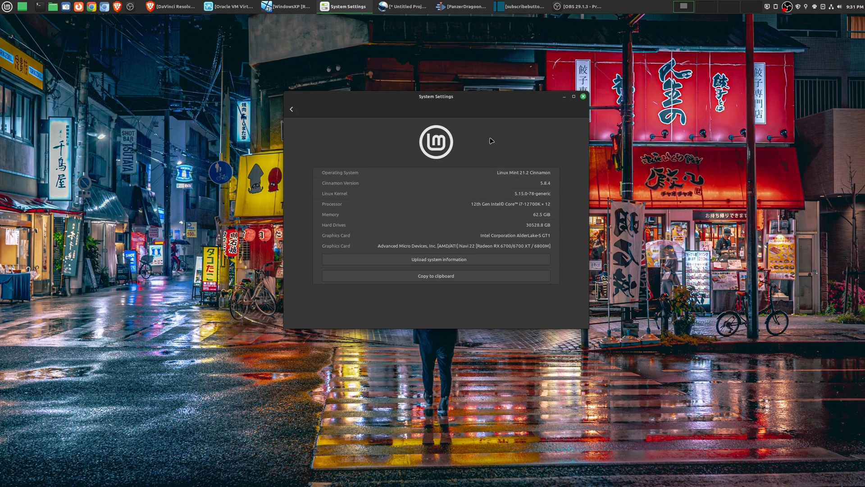
mouse_move(514, 158)
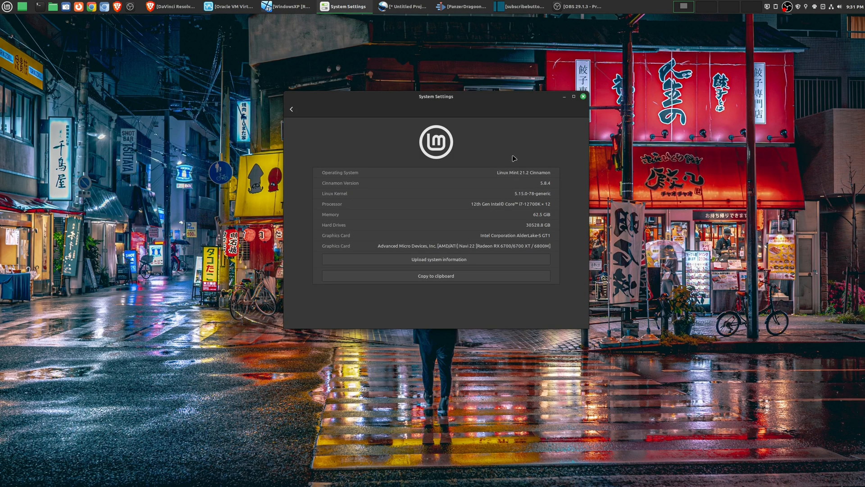
mouse_move(532, 147)
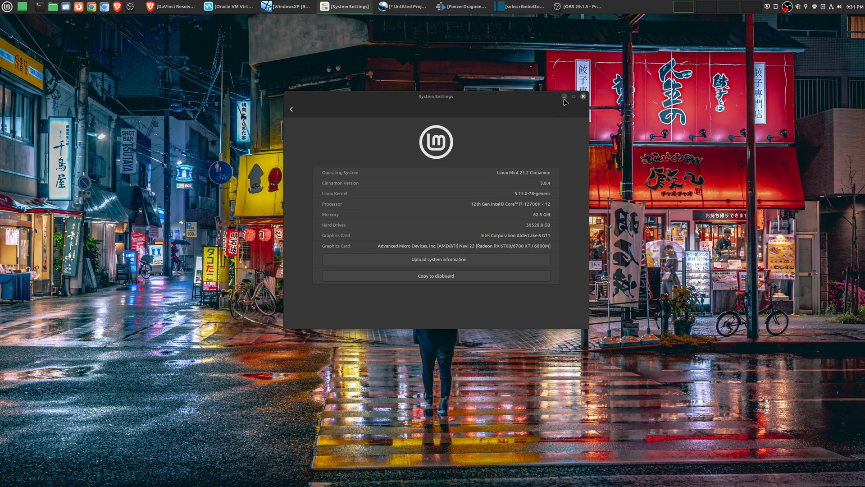
- Switch to the untitled OpenShot project with the graphics card clip on Track 5
left_click(404, 6)
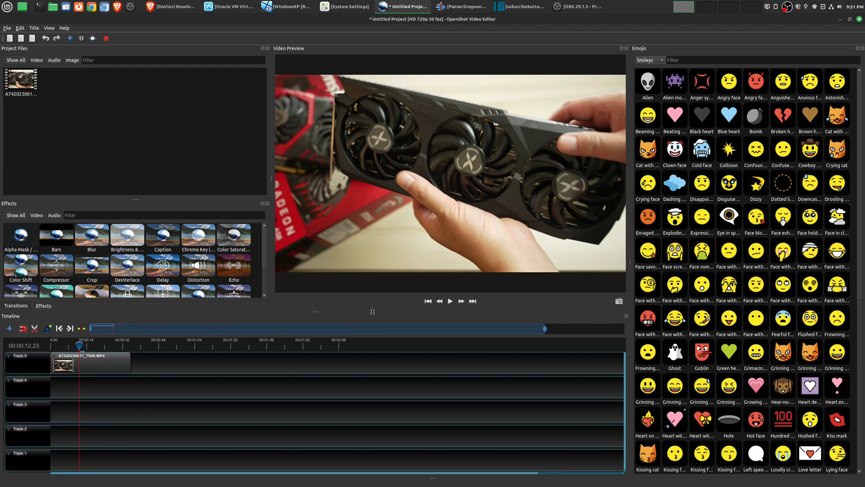
mouse_move(379, 248)
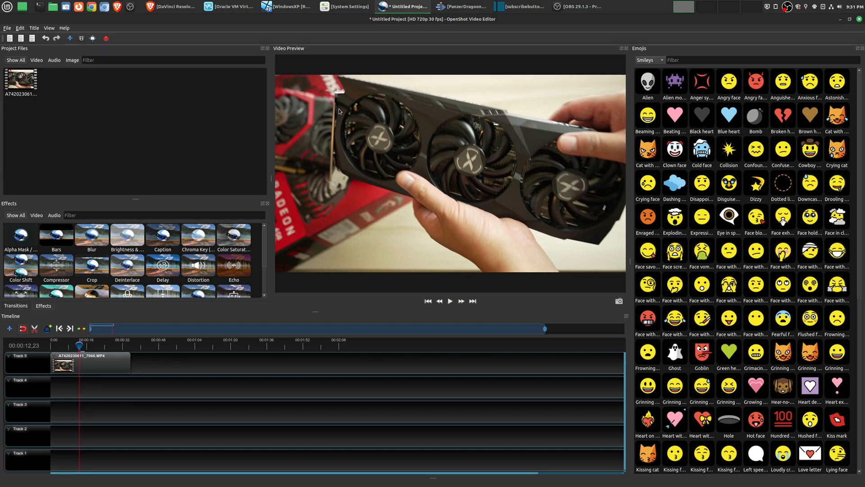
mouse_move(430, 107)
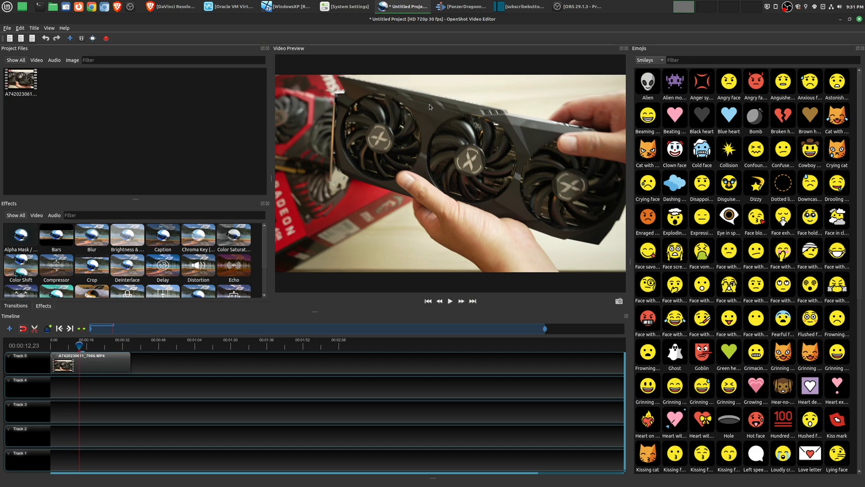
mouse_move(427, 185)
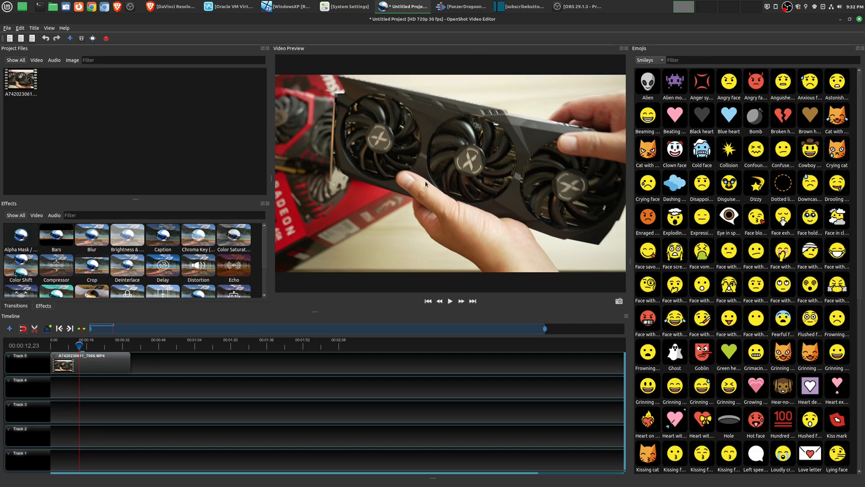
mouse_move(480, 220)
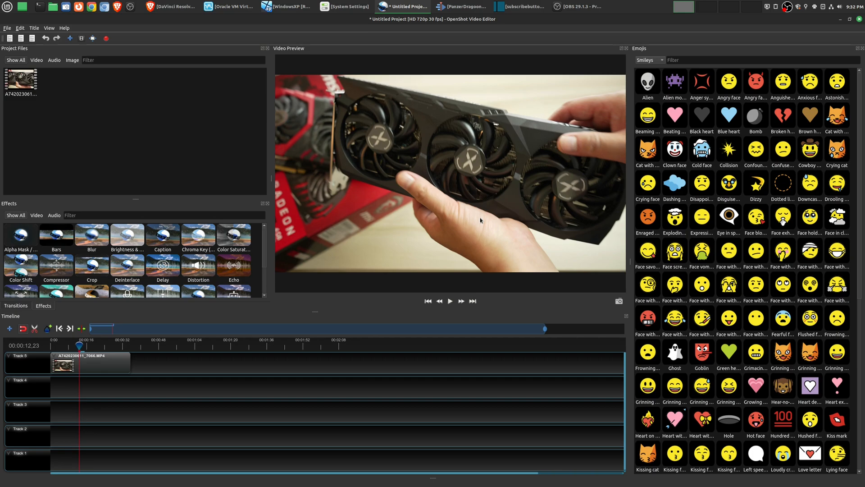
mouse_move(473, 213)
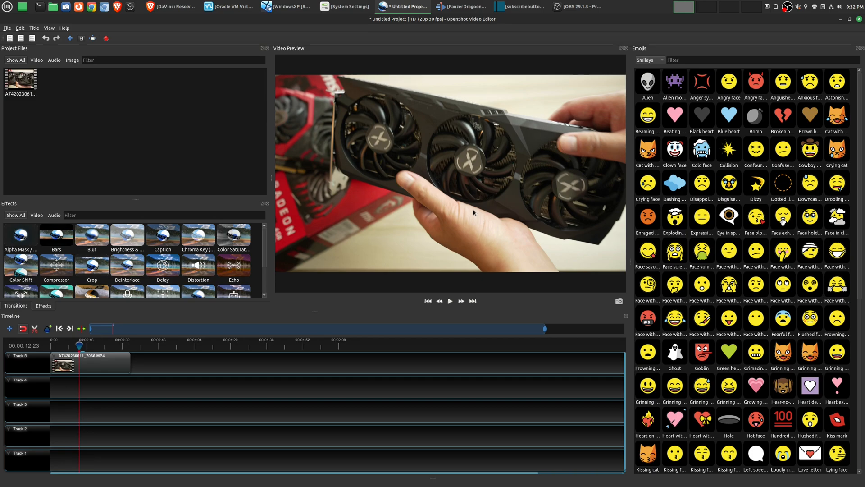
mouse_move(448, 80)
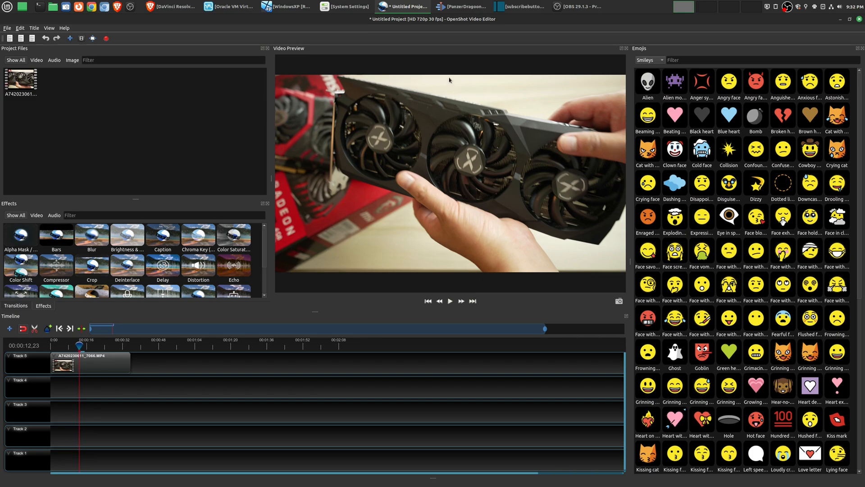
- Cycle through the Kdenlive, Shotcut and OpenShot projects, ending on Shotcut's subscribebutton project
left_click(461, 7)
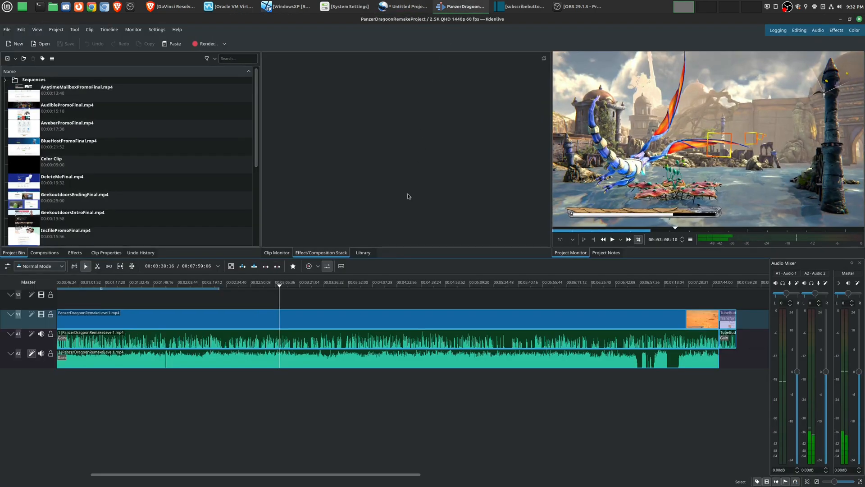
left_click(519, 6)
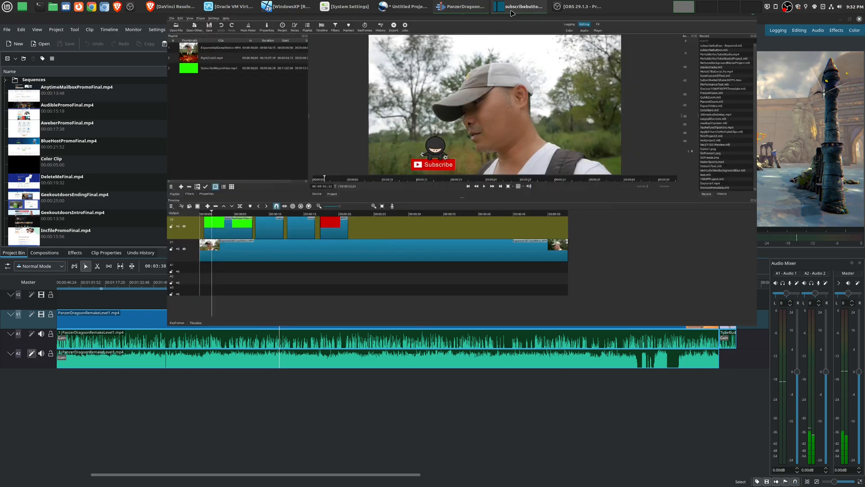
left_click(519, 6)
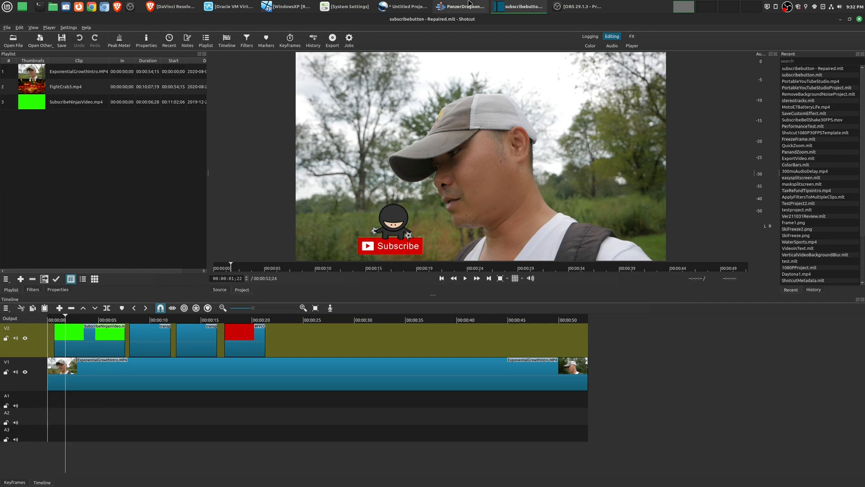
left_click(461, 6)
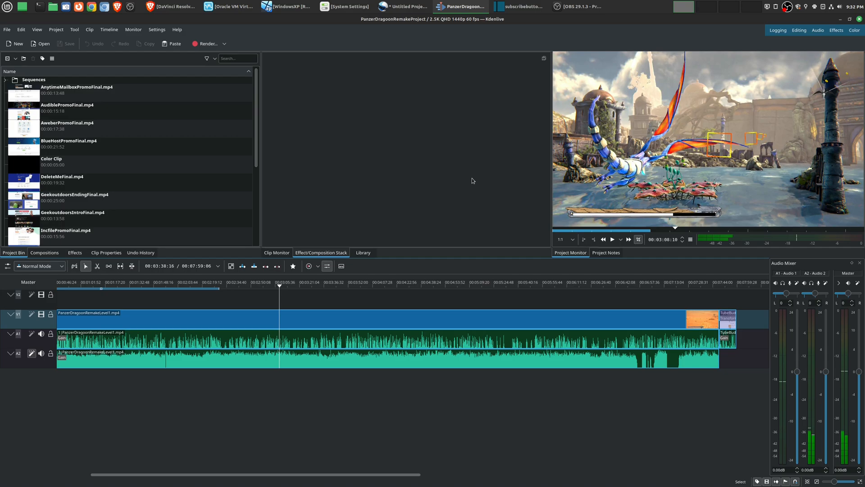
left_click(405, 7)
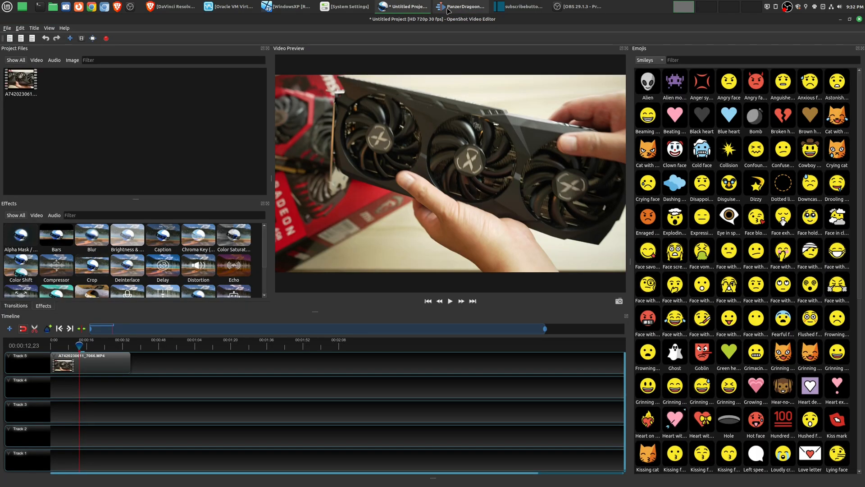
left_click(519, 6)
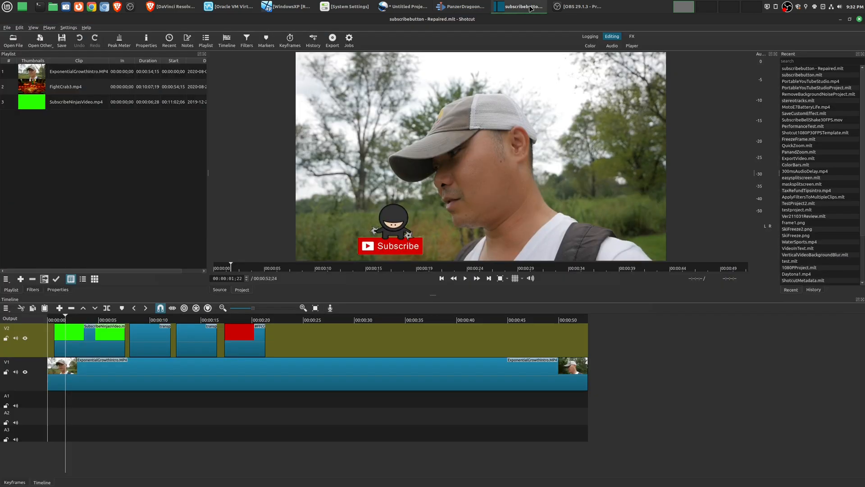
mouse_move(471, 58)
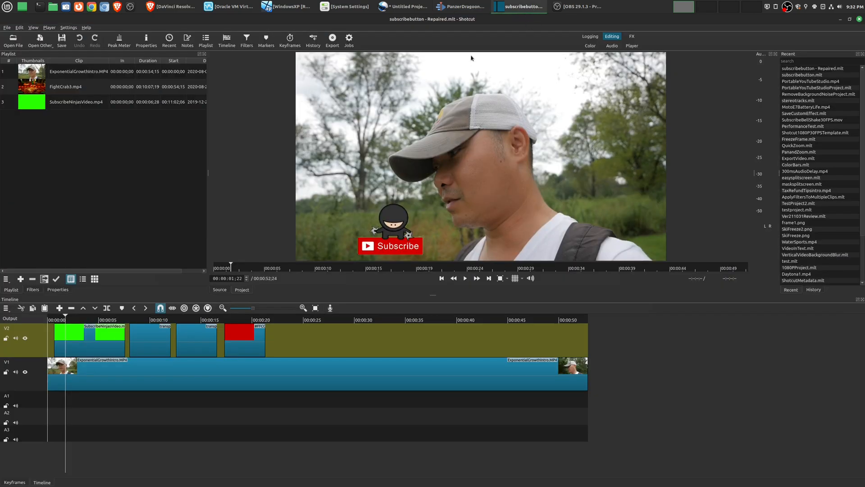
- Alternate between Kdenlive's PanzerDragoon project and Shotcut's subscribebutton project, ending on Kdenlive
left_click(461, 7)
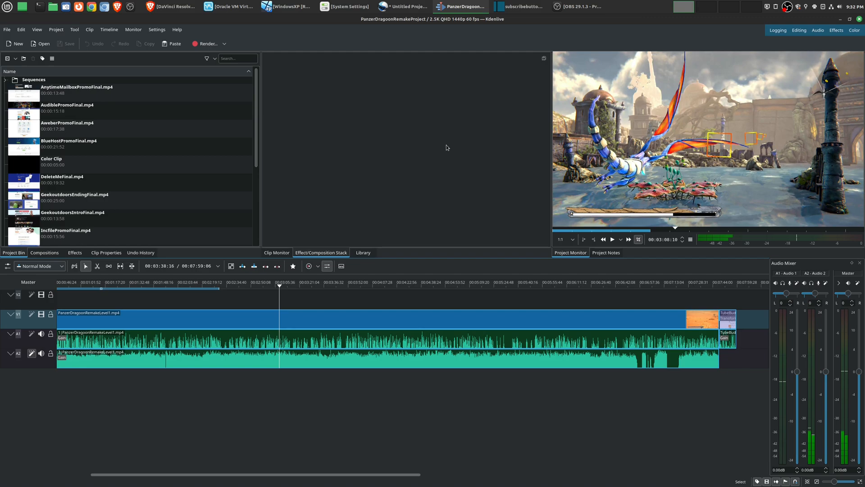
mouse_move(458, 115)
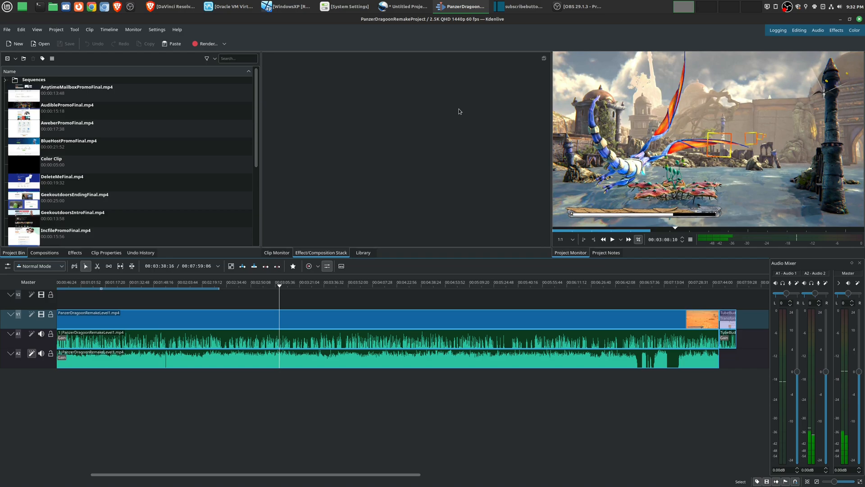
mouse_move(487, 43)
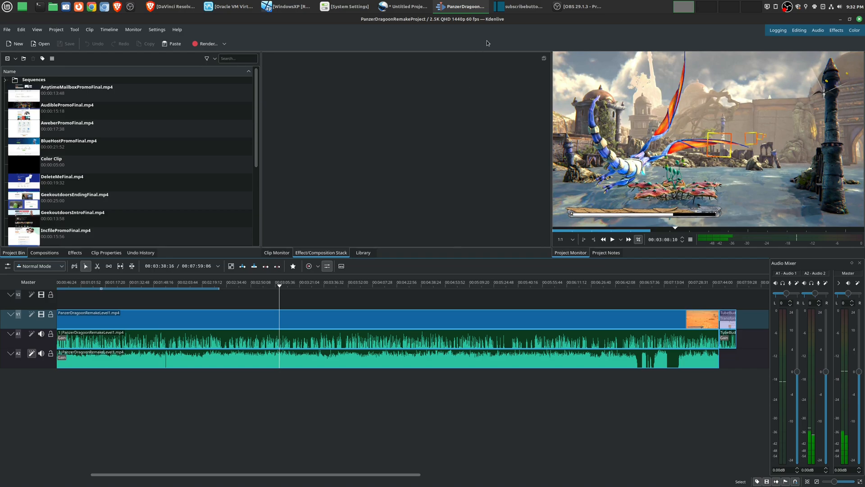
left_click(519, 6)
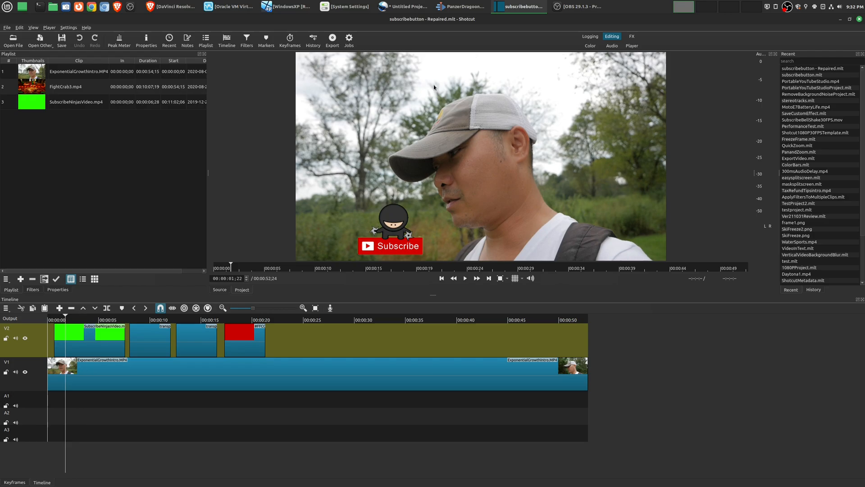
mouse_move(406, 153)
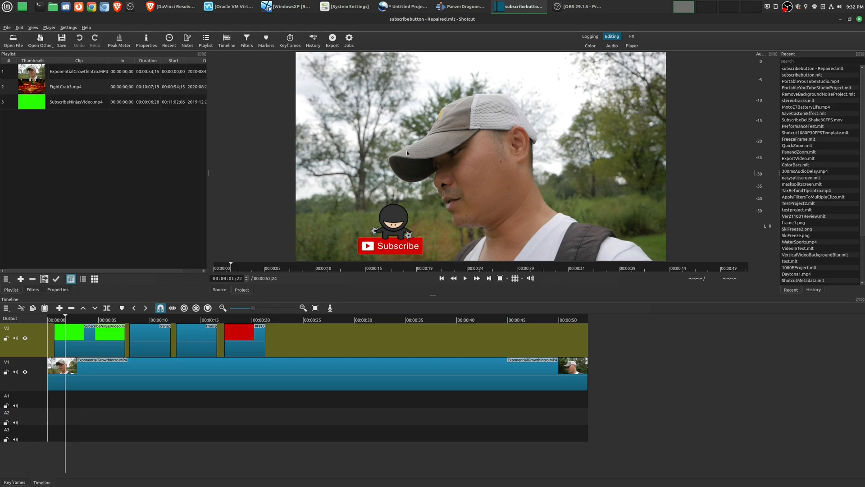
left_click(461, 6)
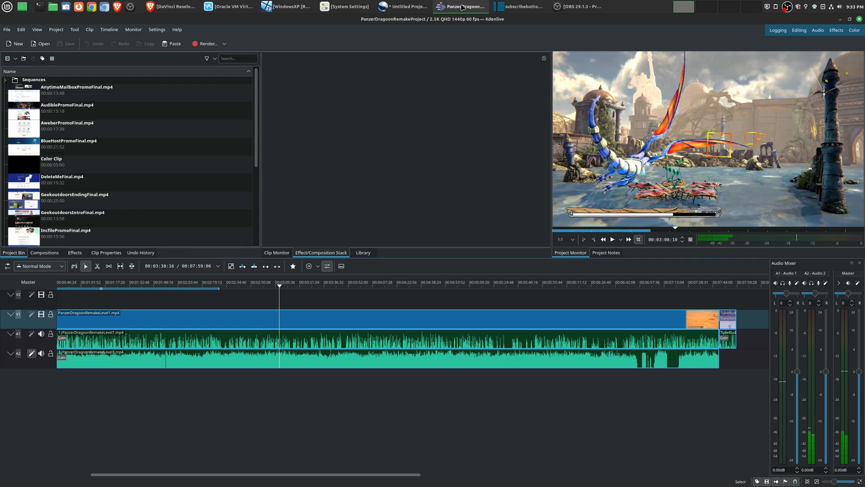
mouse_move(446, 136)
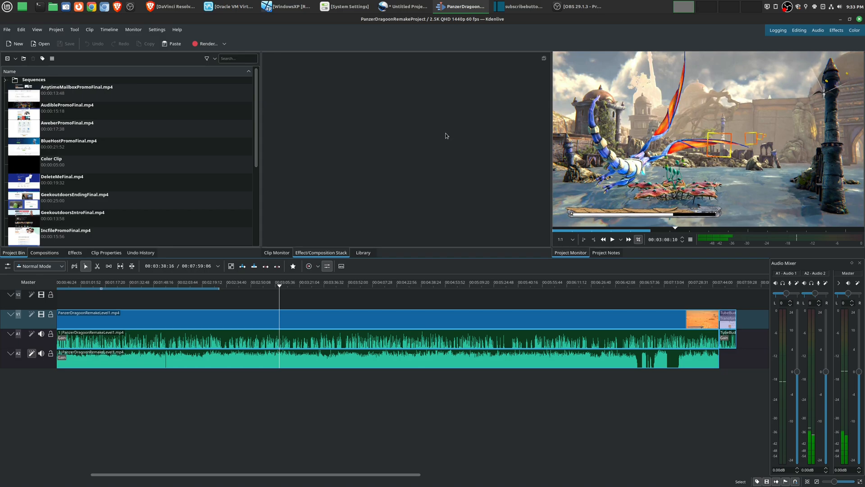
mouse_move(457, 92)
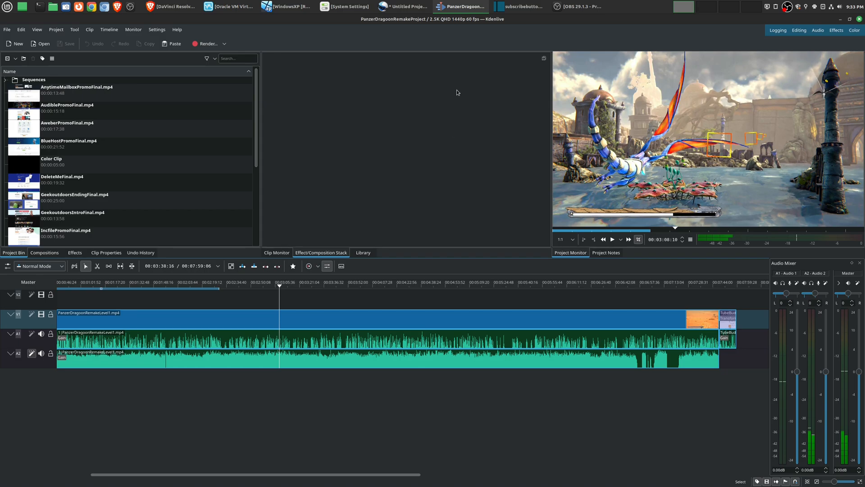
mouse_move(460, 62)
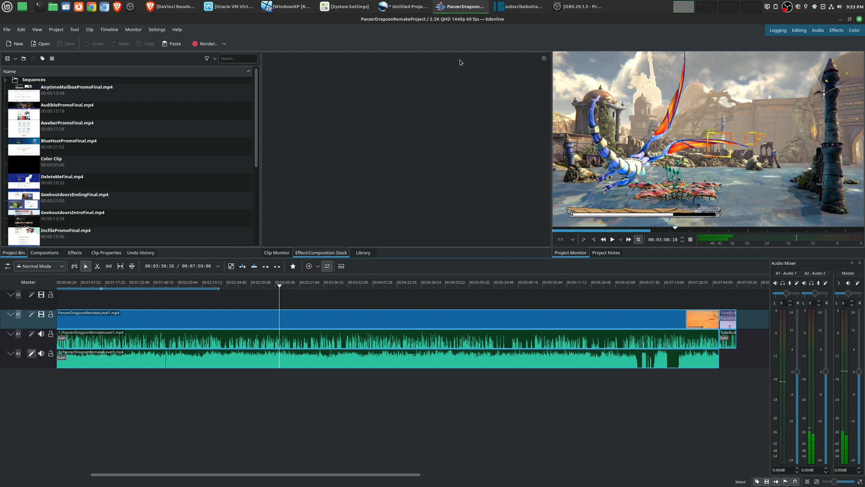
mouse_move(414, 9)
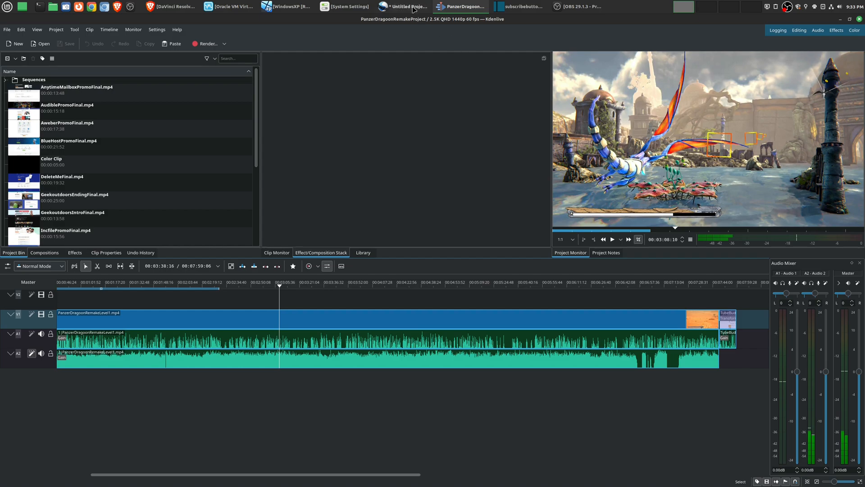
left_click(403, 6)
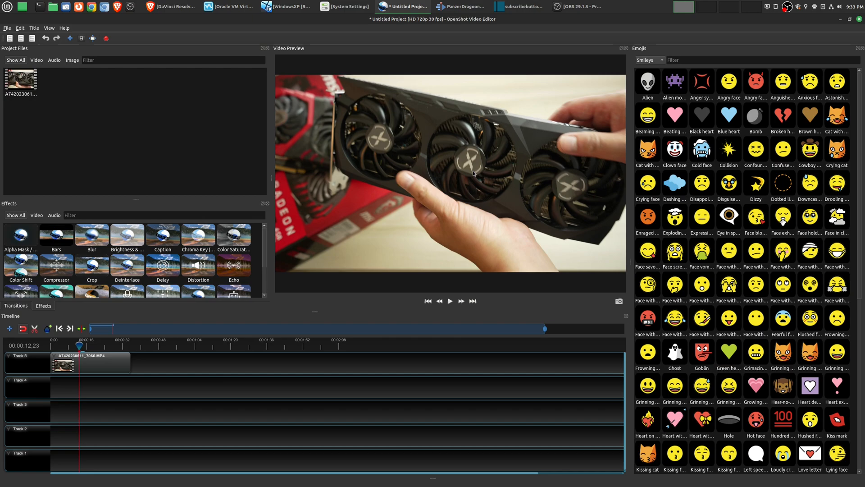
mouse_move(473, 169)
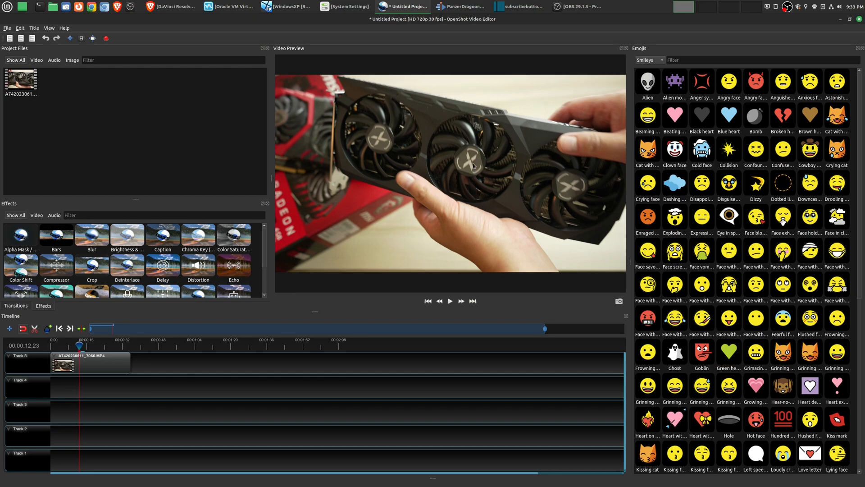
left_click(460, 6)
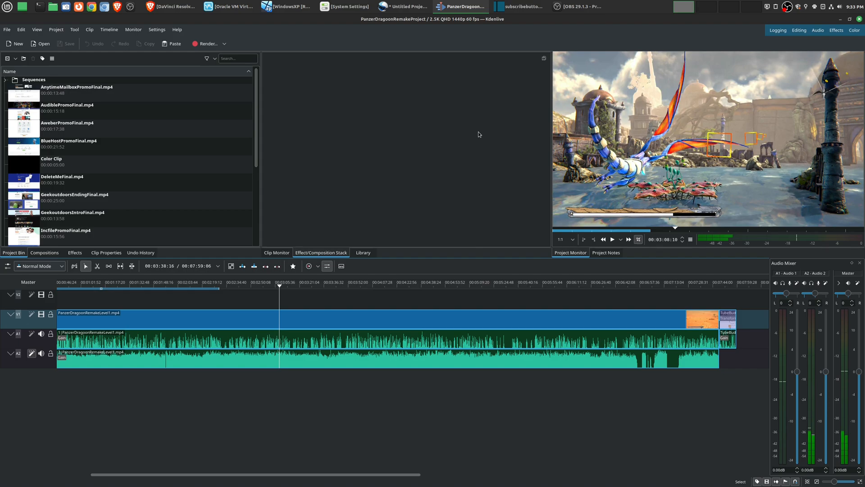
left_click(519, 7)
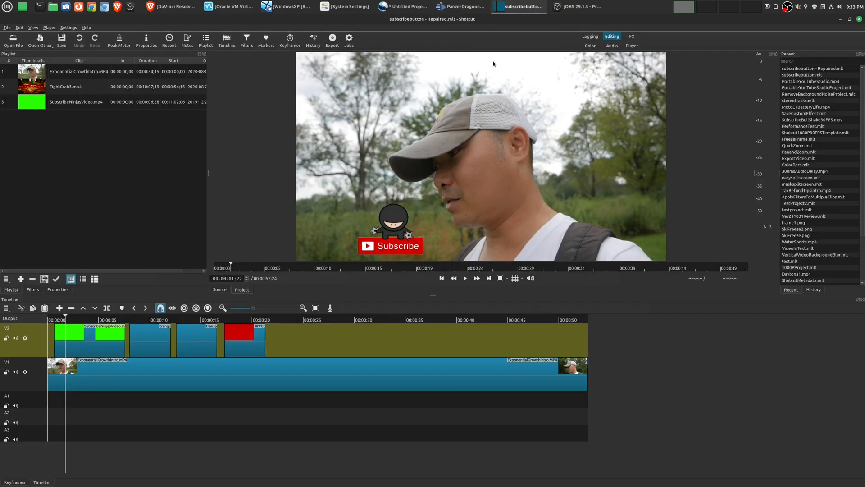
left_click(460, 6)
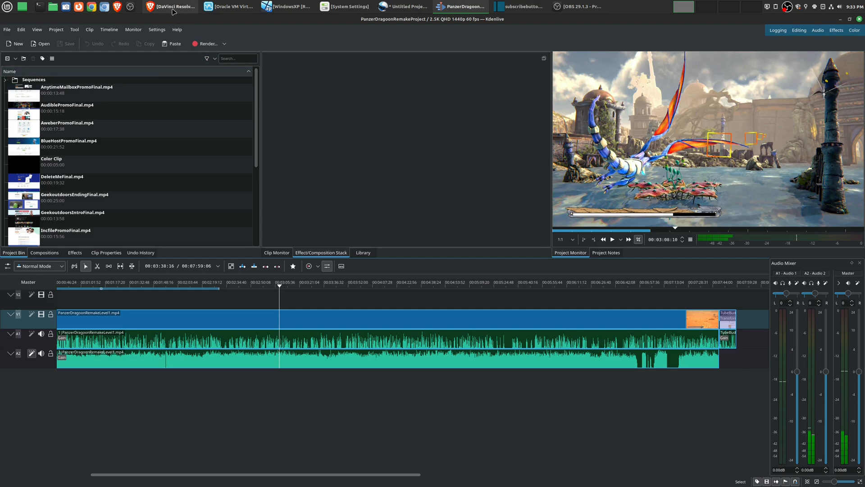
left_click(171, 6)
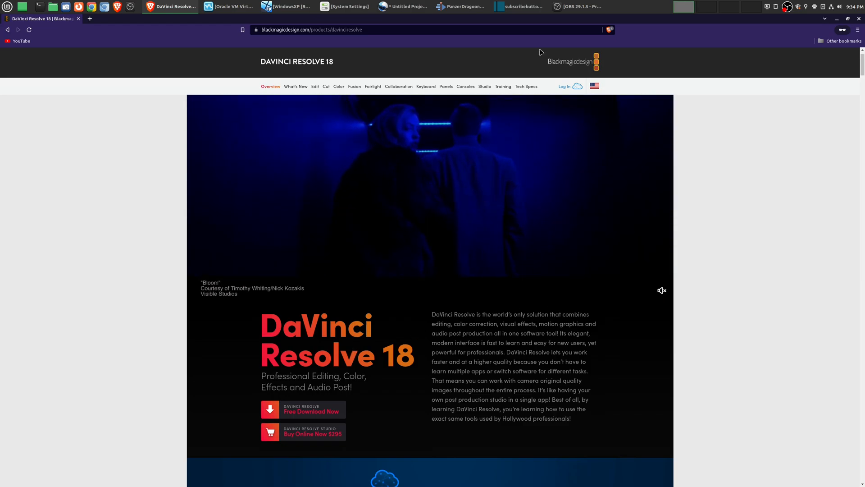
left_click(460, 6)
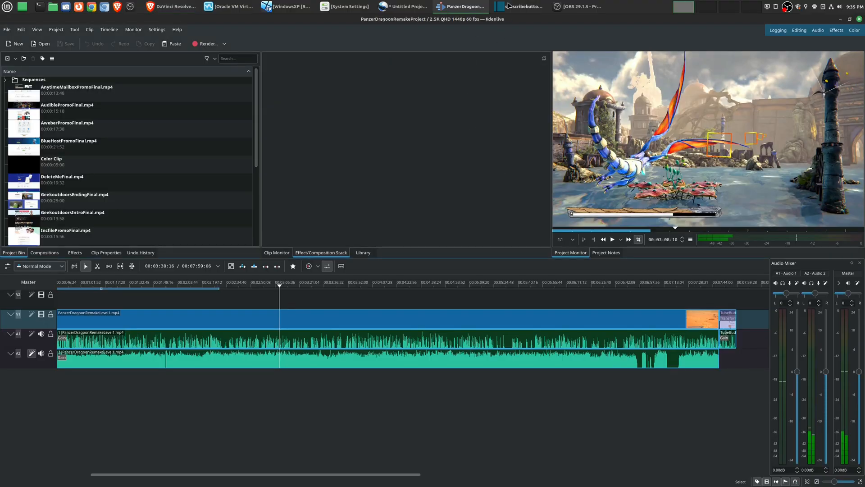
left_click(519, 6)
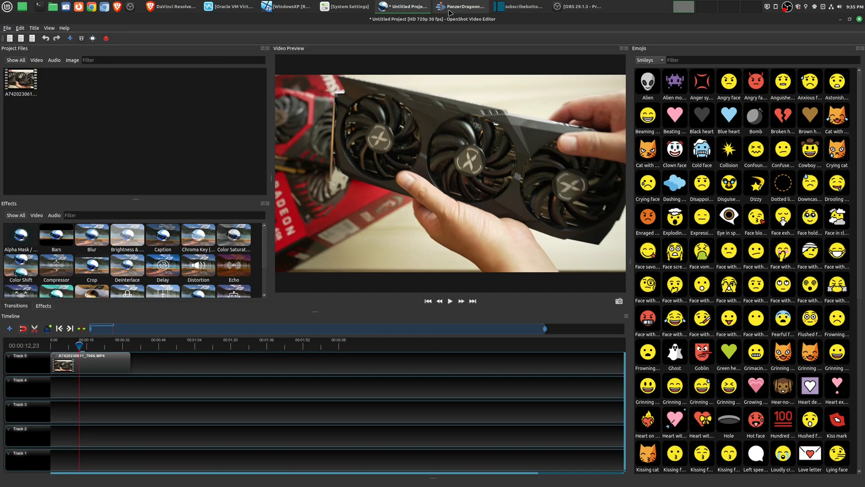
left_click(460, 6)
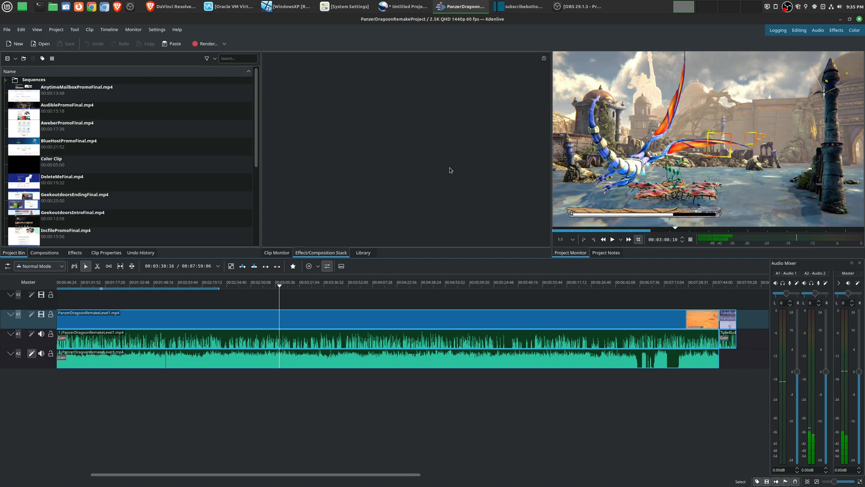
mouse_move(481, 138)
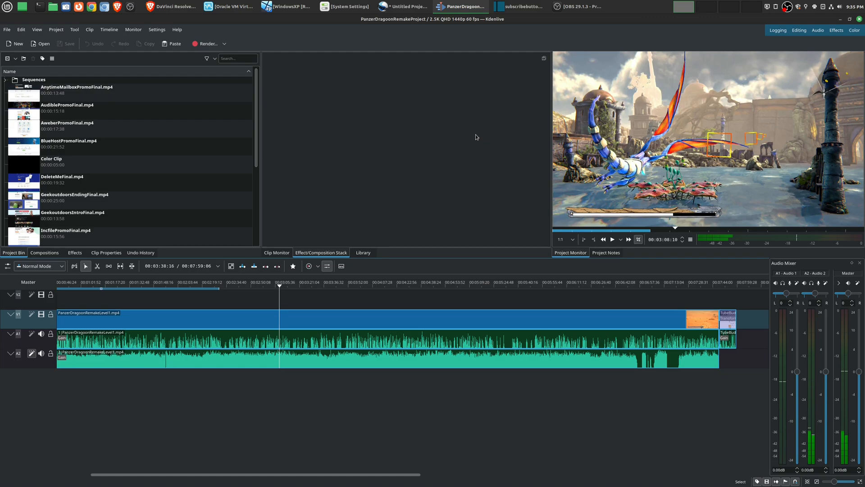
mouse_move(301, 110)
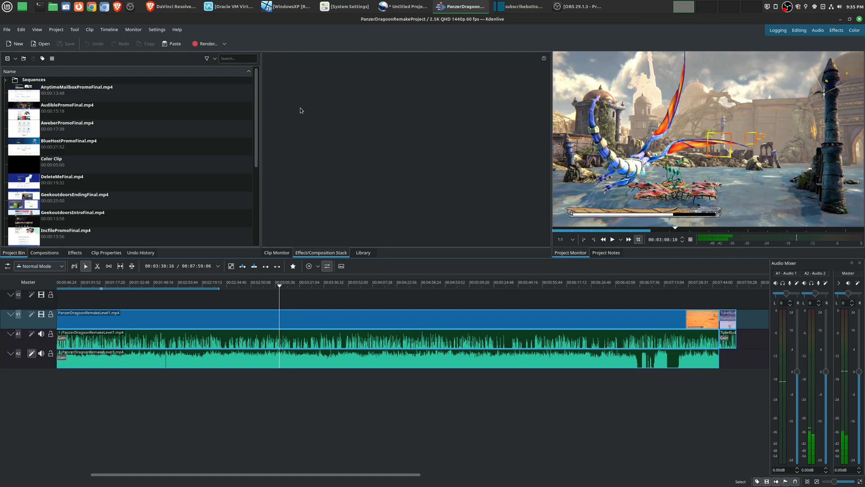
left_click(170, 6)
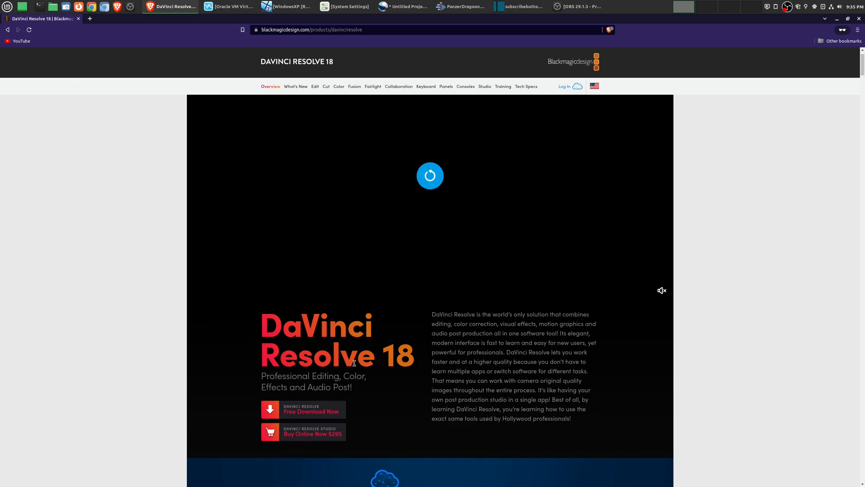
mouse_move(519, 100)
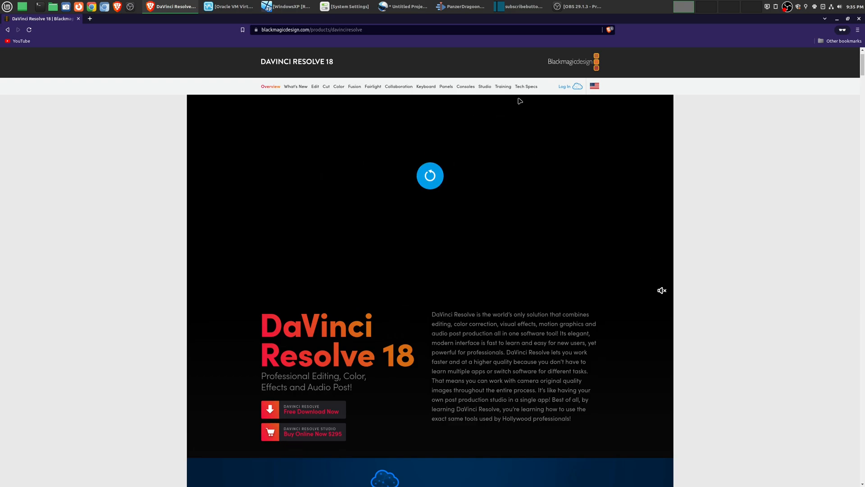
- Switch from the DaVinci Resolve 18 page back to Kdenlive's PanzerDragoonRemake project
left_click(460, 6)
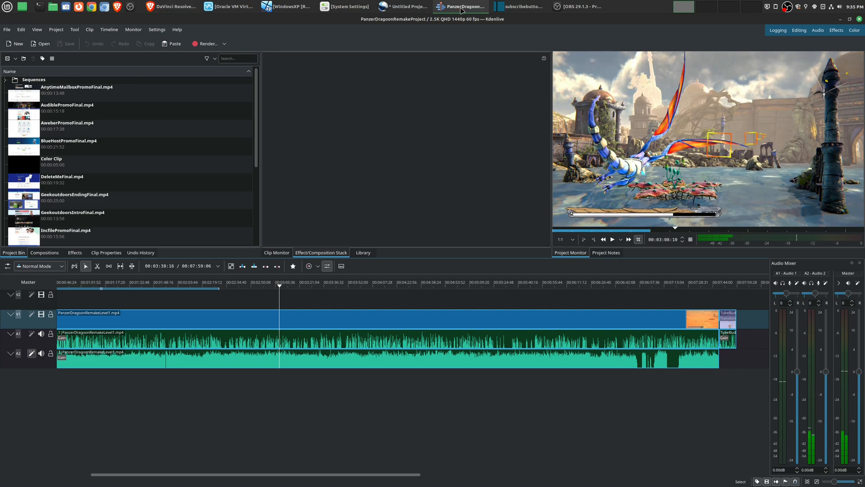
mouse_move(423, 190)
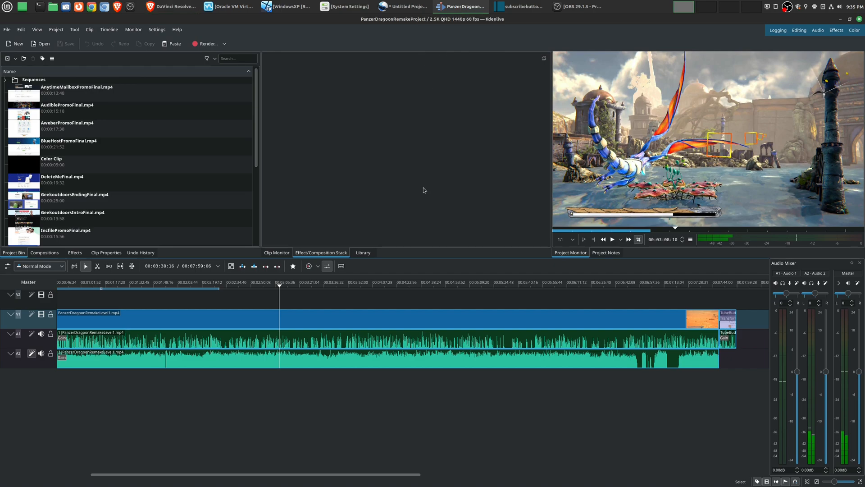
mouse_move(396, 163)
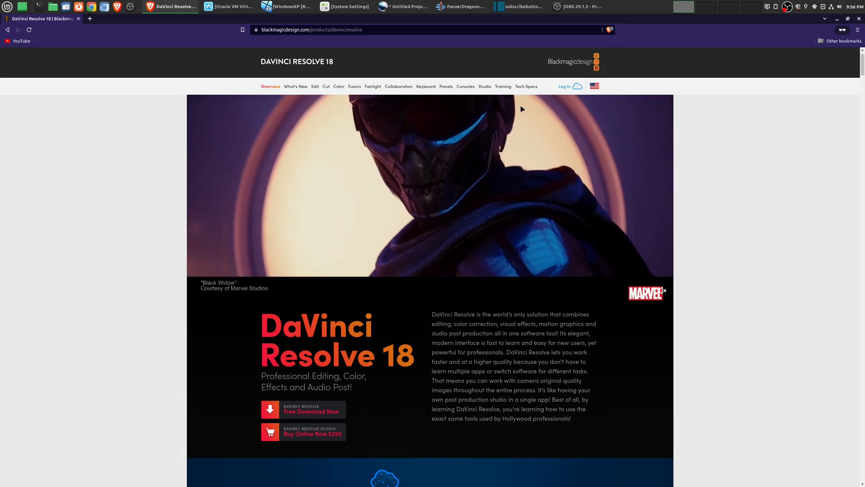
left_click(405, 6)
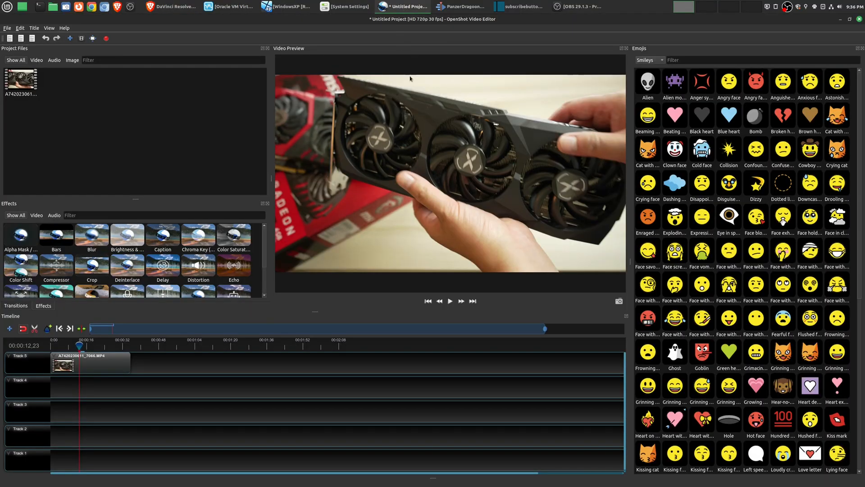
mouse_move(424, 133)
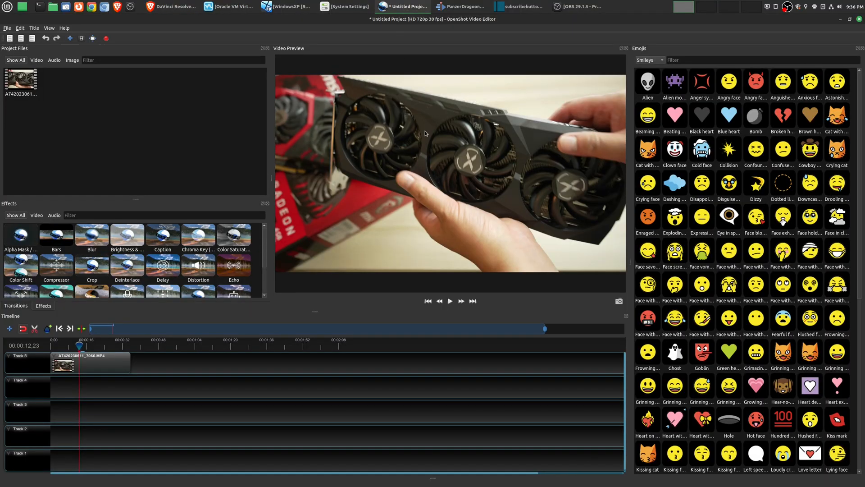
left_click(461, 6)
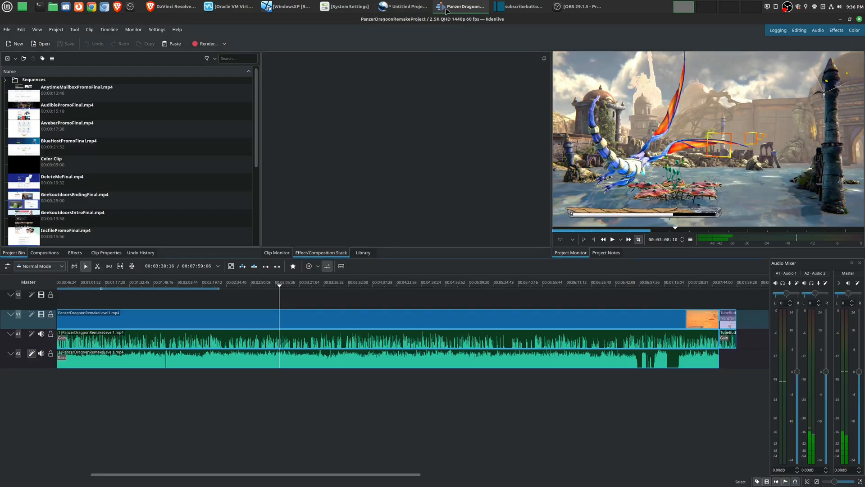
mouse_move(467, 115)
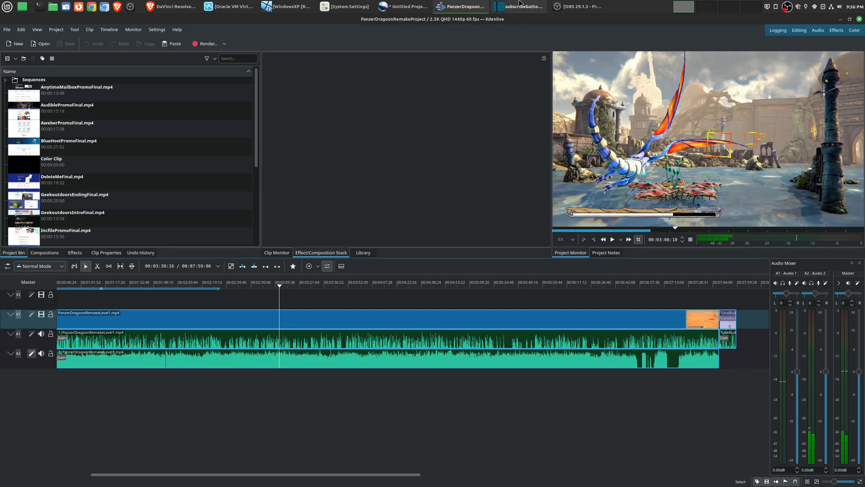
left_click(519, 6)
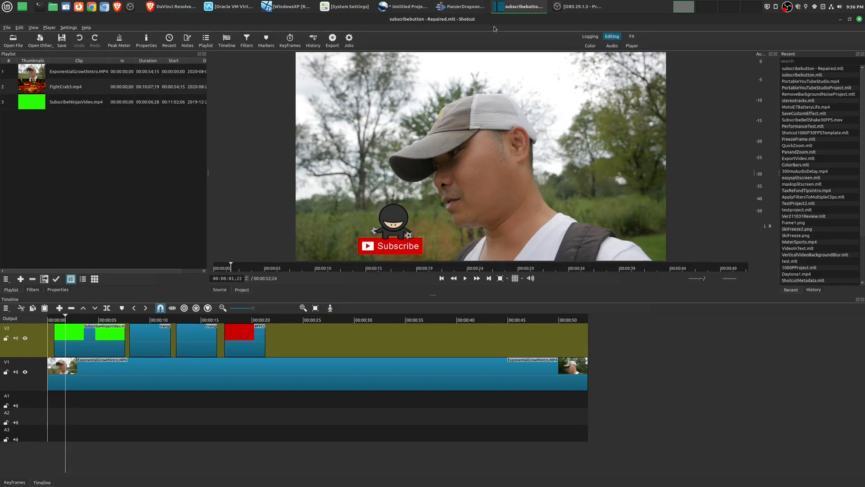
left_click(406, 7)
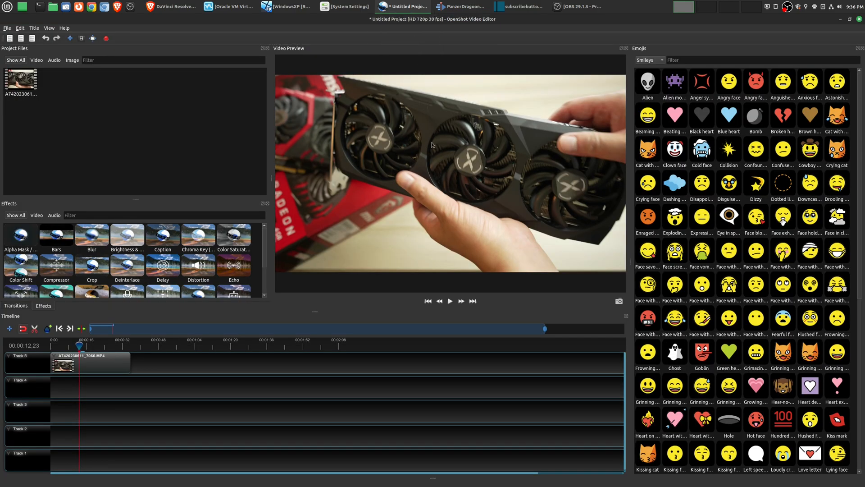
left_click(170, 7)
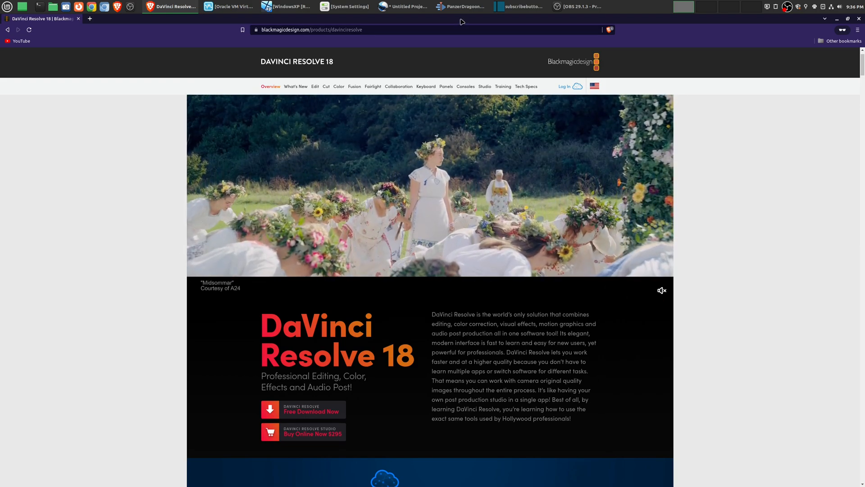
left_click(460, 7)
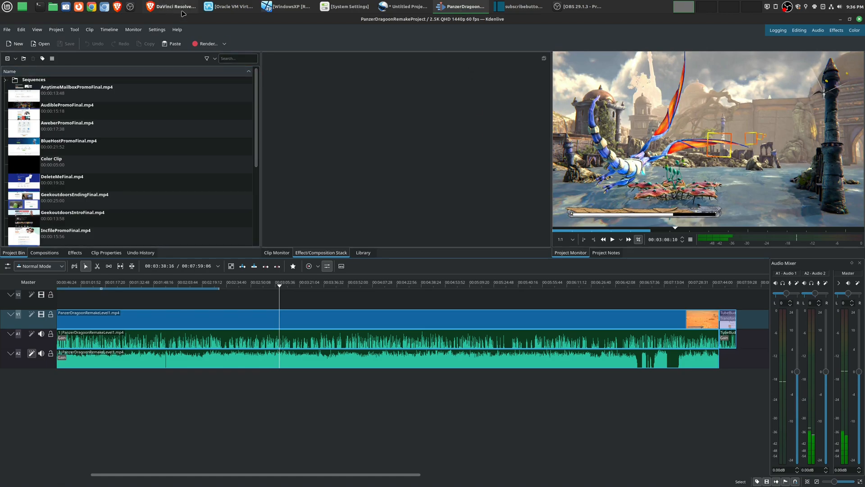
left_click(170, 6)
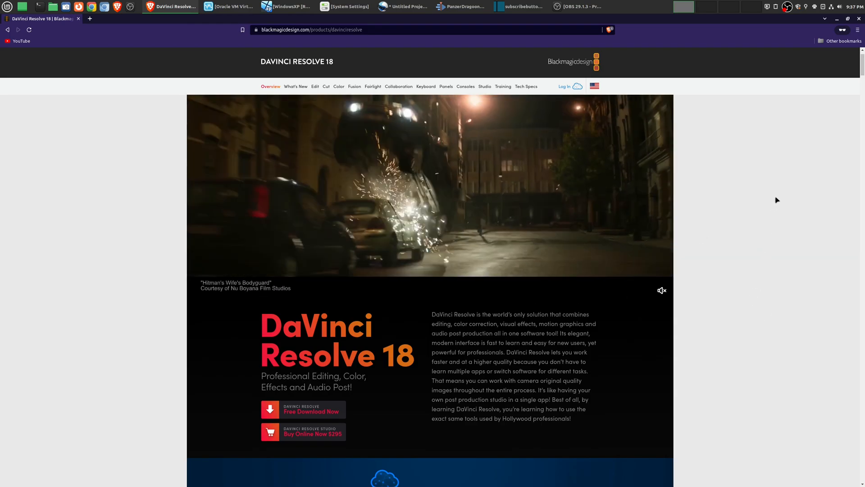
- Revisit the Kdenlive, OpenShot and Shotcut projects, then the DaVinci Resolve 18 product page
left_click(459, 6)
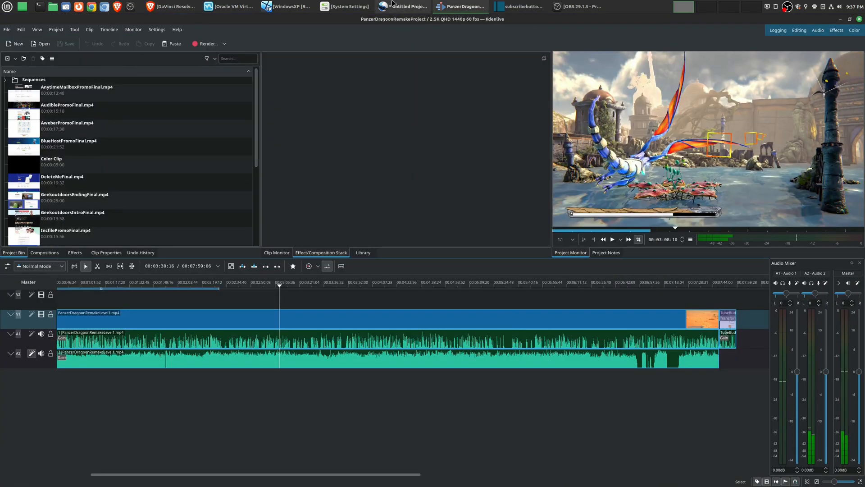
left_click(405, 6)
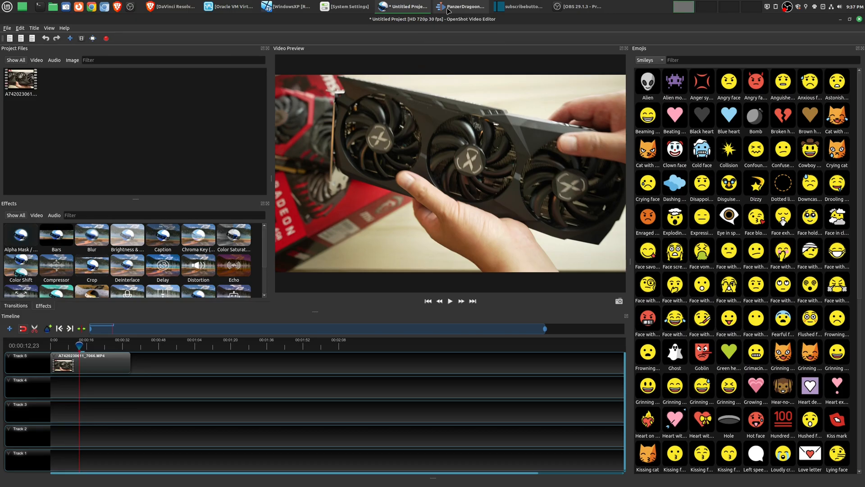
left_click(519, 6)
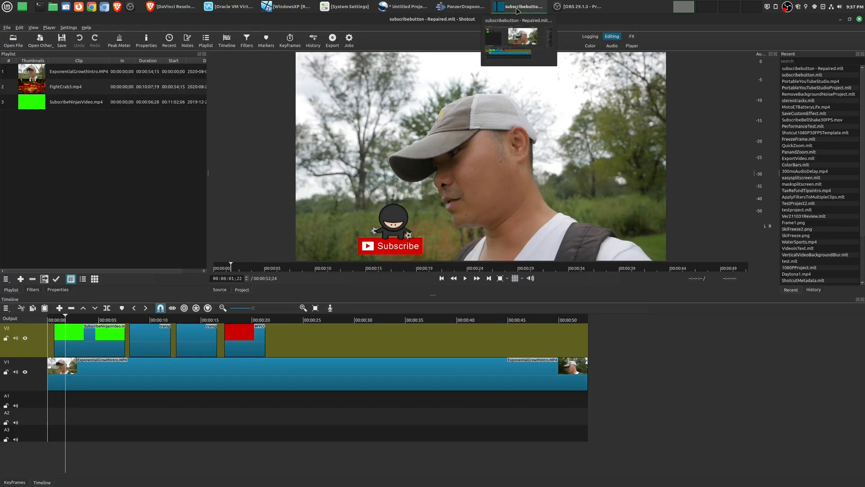
mouse_move(461, 6)
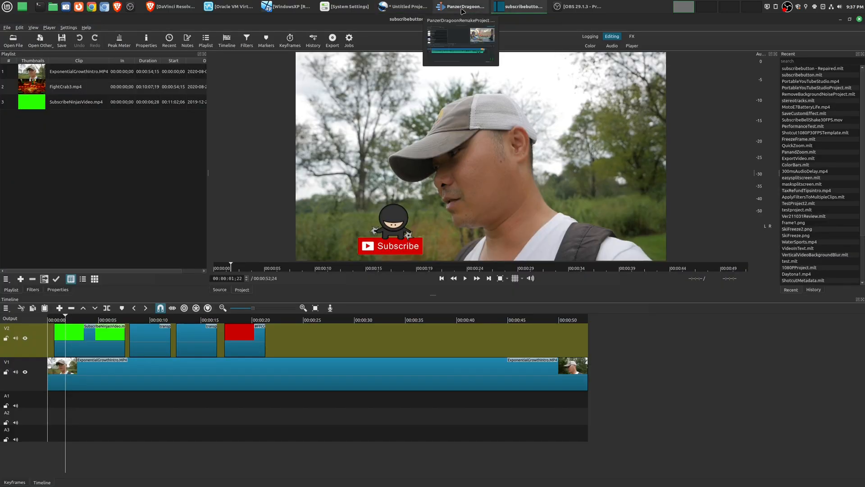
left_click(461, 7)
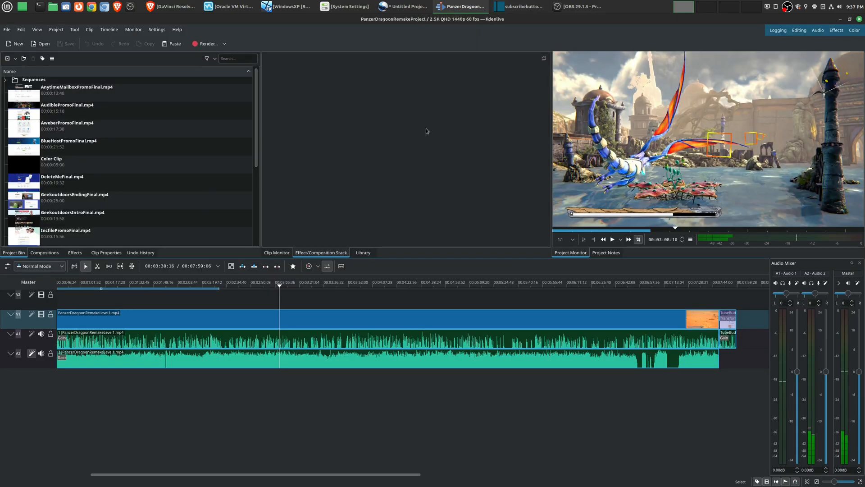
left_click(170, 7)
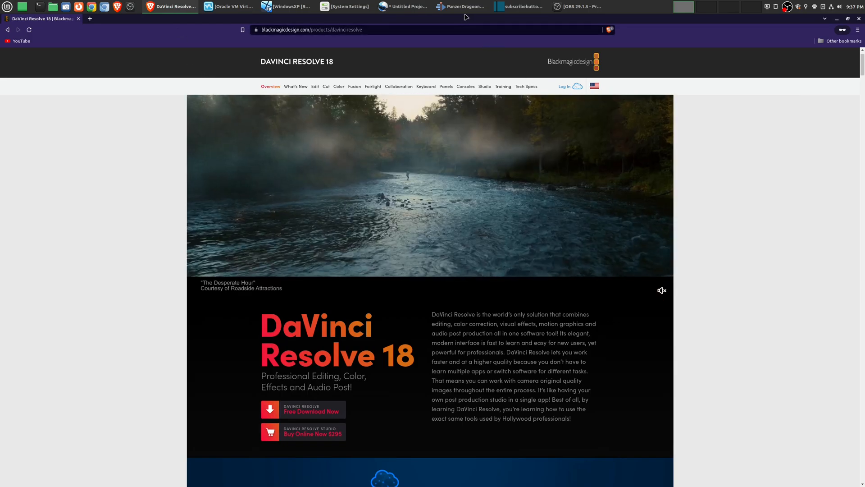
- Return to Kdenlive, then show the TubeBuddy page and scroll through its testimonials and tools
left_click(462, 6)
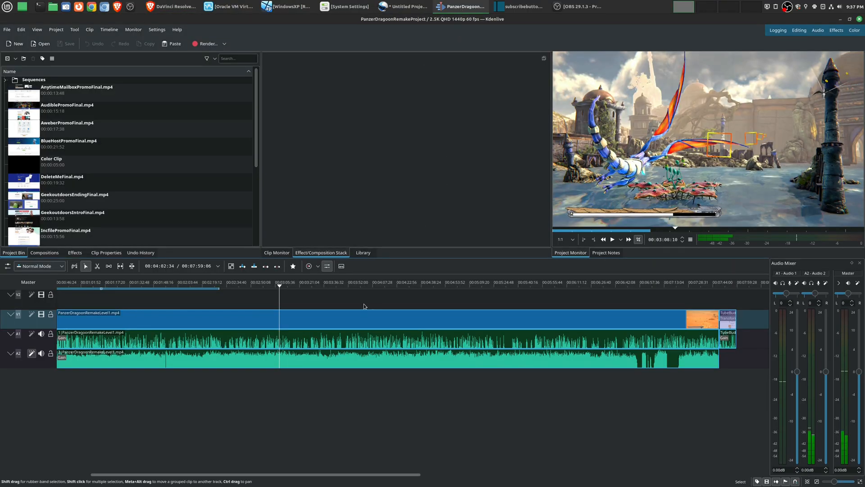
left_click(357, 282)
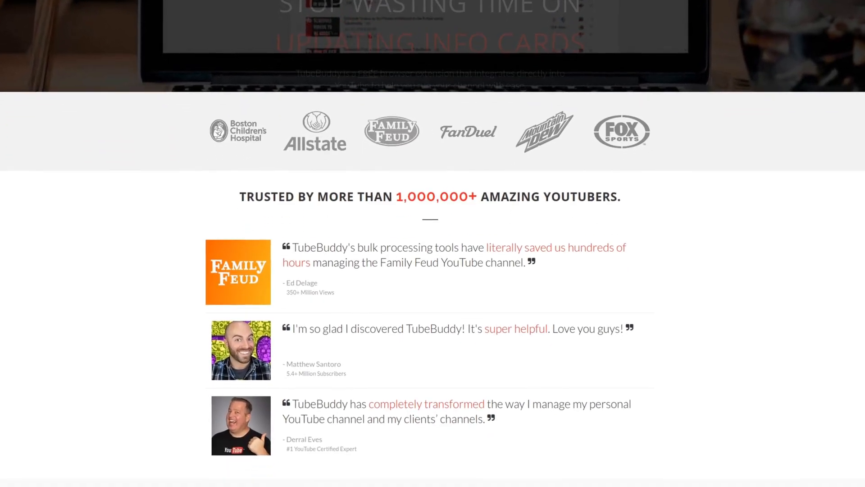
scroll("down", 3)
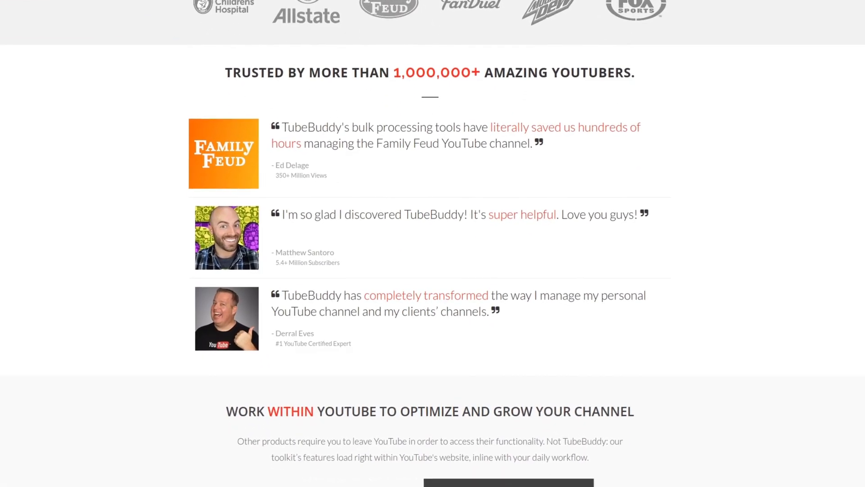
scroll("down", 3)
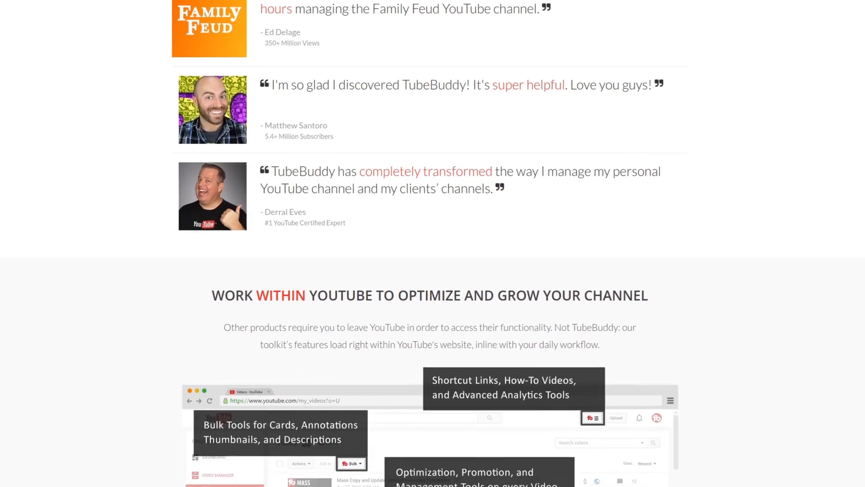
scroll("down", 3)
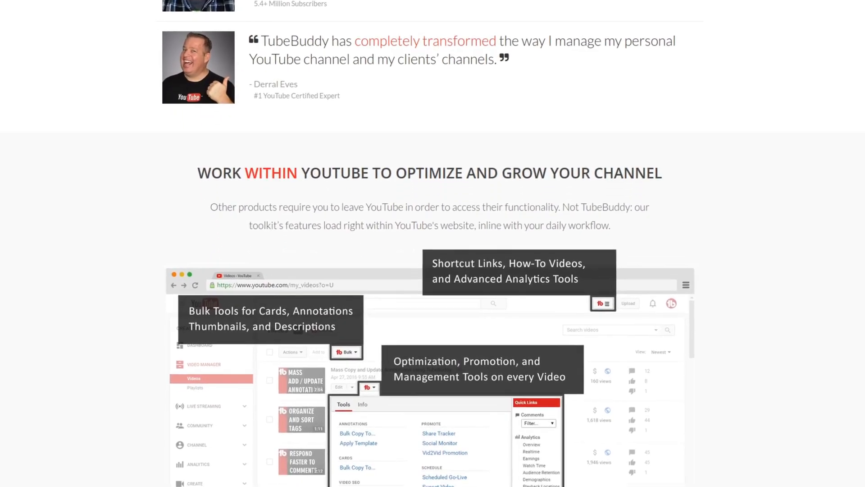